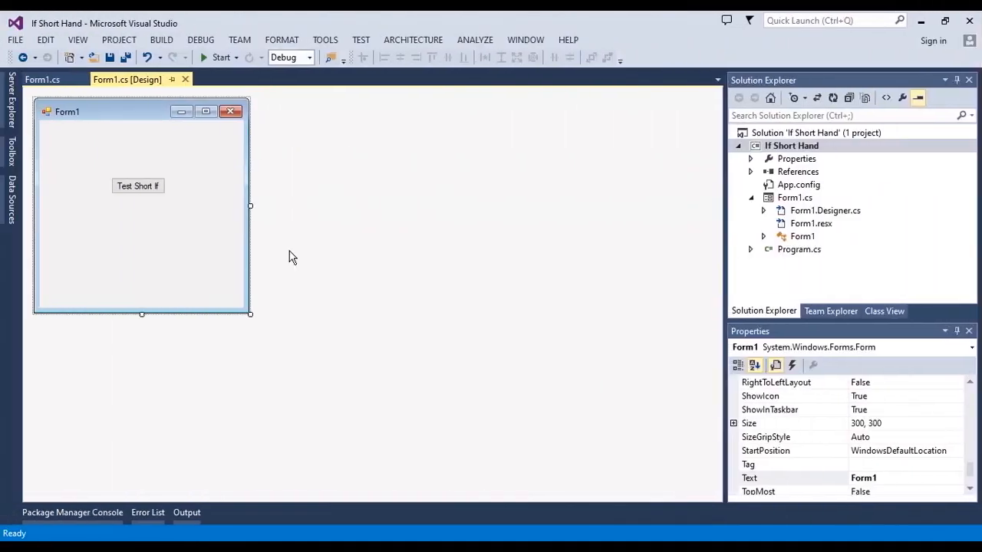
mouse_move(254, 257)
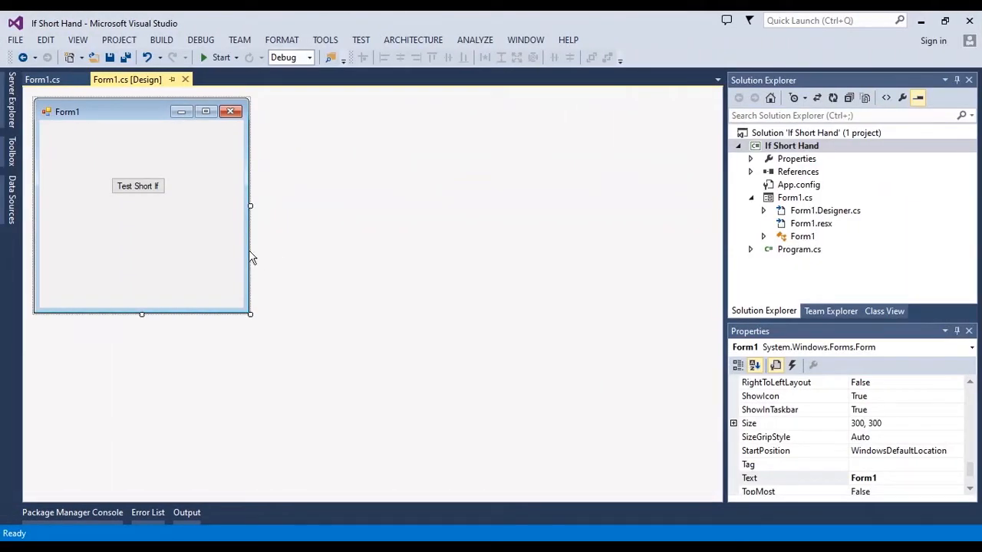
mouse_move(76, 34)
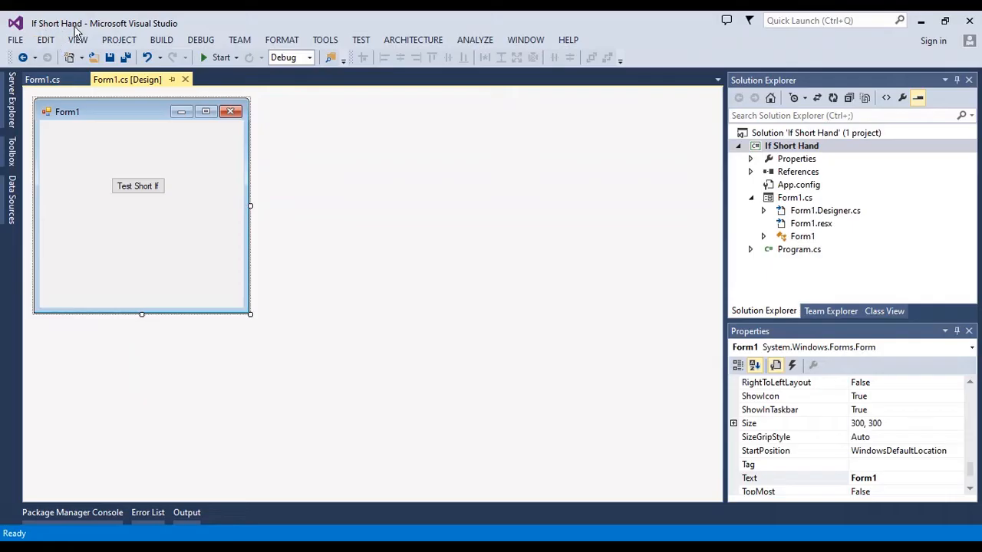
mouse_move(193, 196)
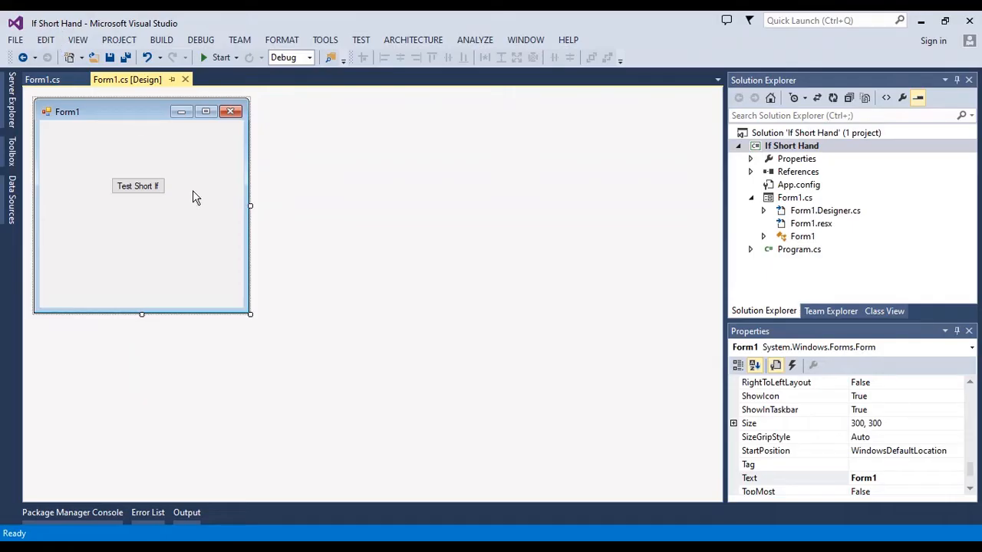
mouse_move(143, 192)
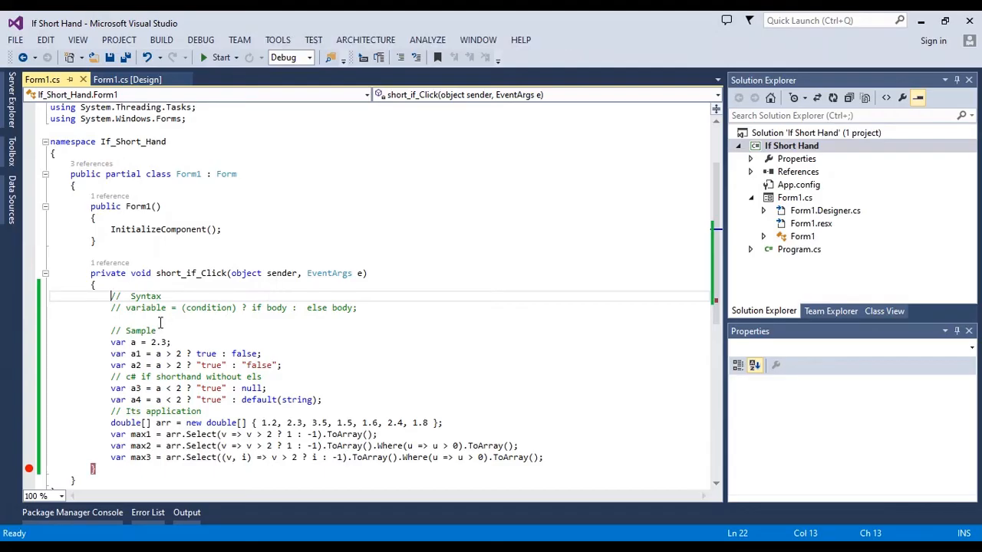
scroll(down, 3)
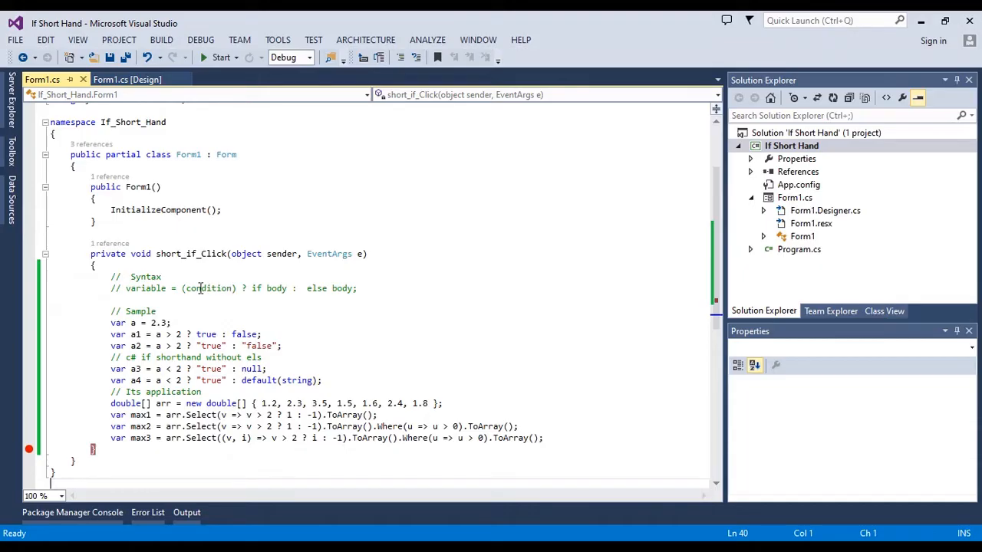
mouse_move(247, 278)
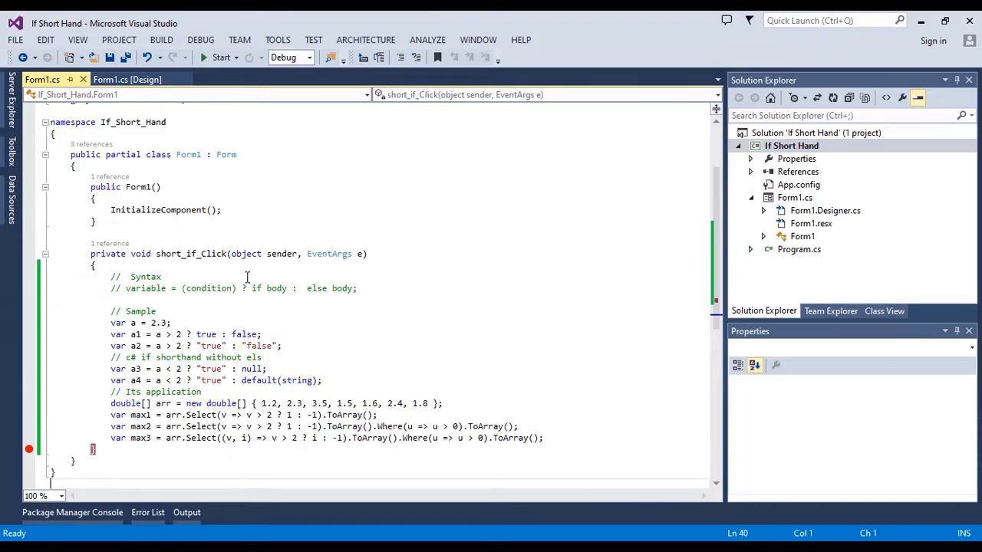
mouse_move(242, 288)
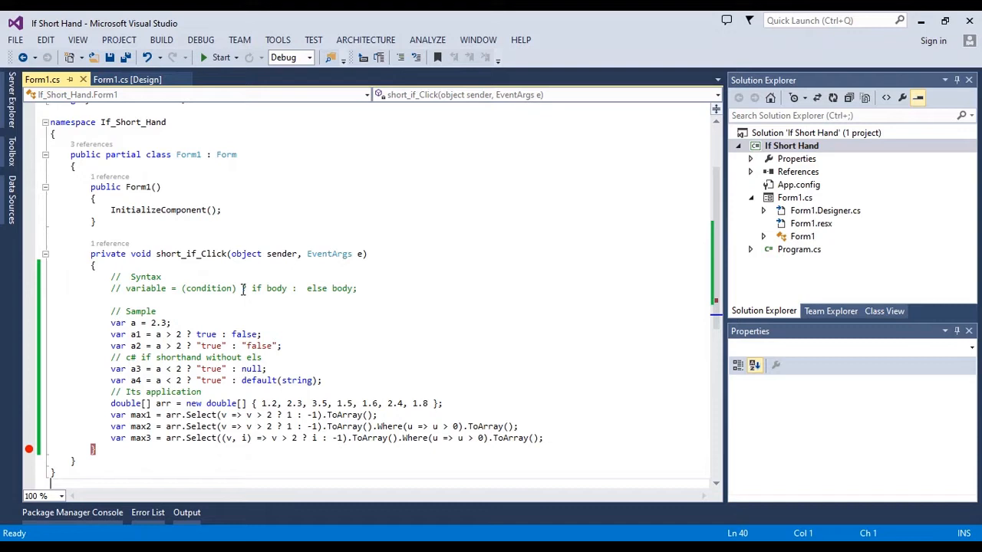
mouse_move(247, 294)
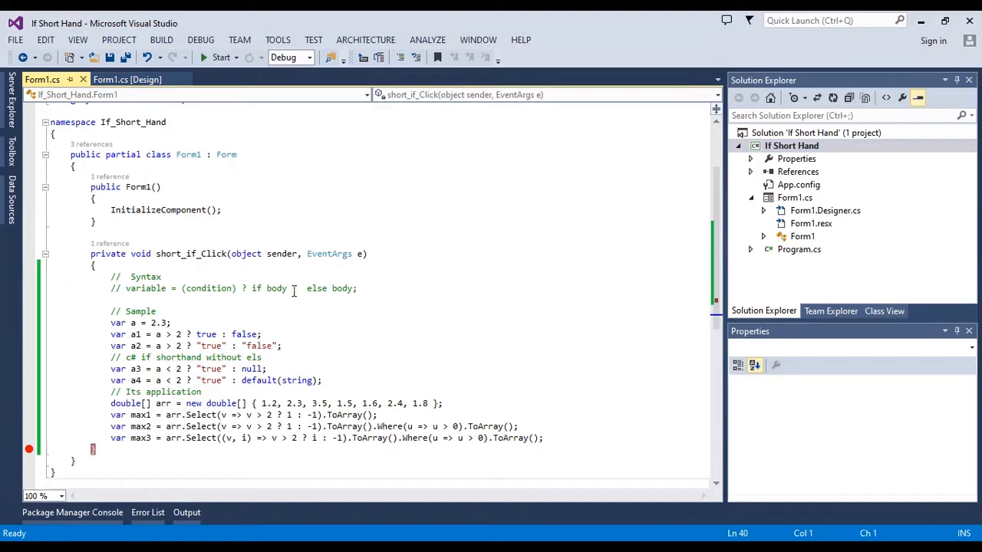
mouse_move(295, 292)
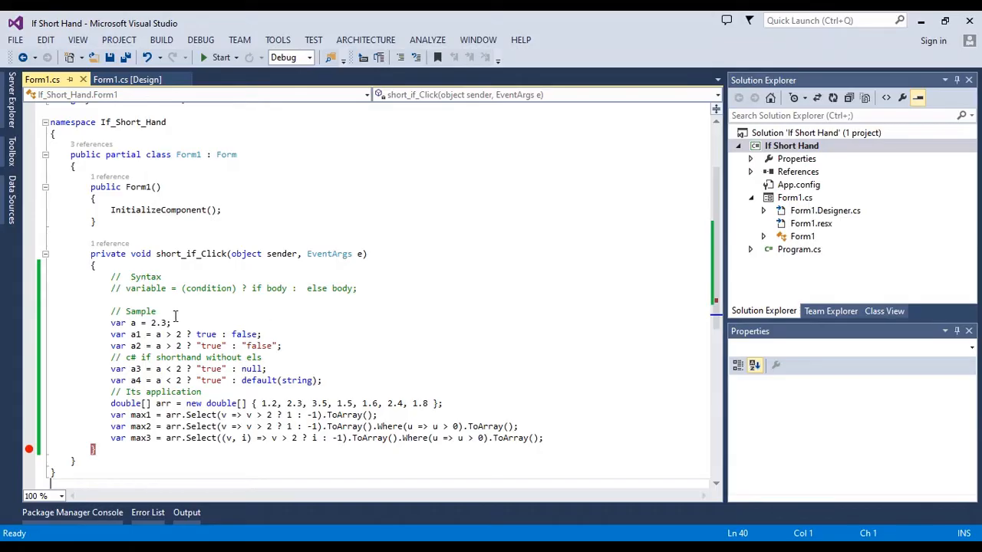
click(160, 323)
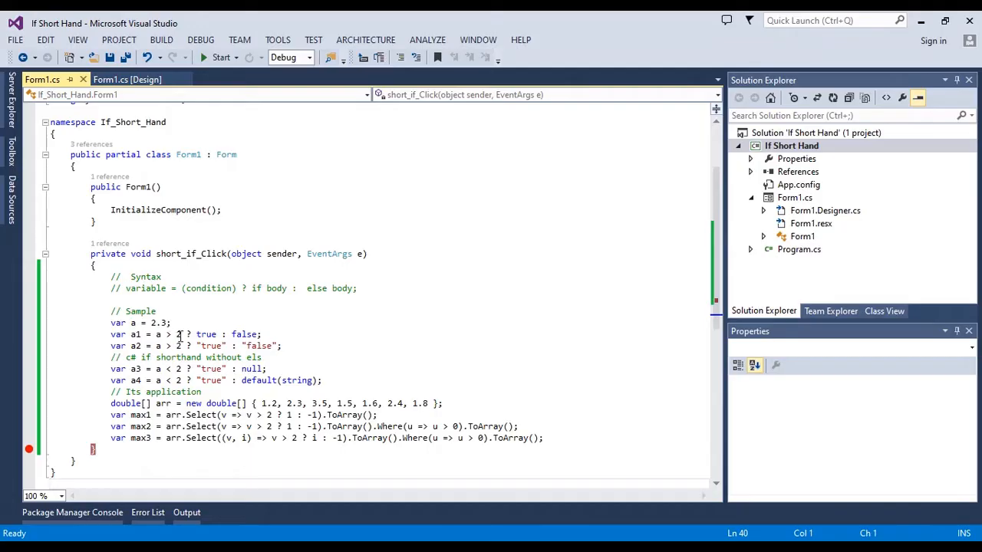
mouse_move(206, 334)
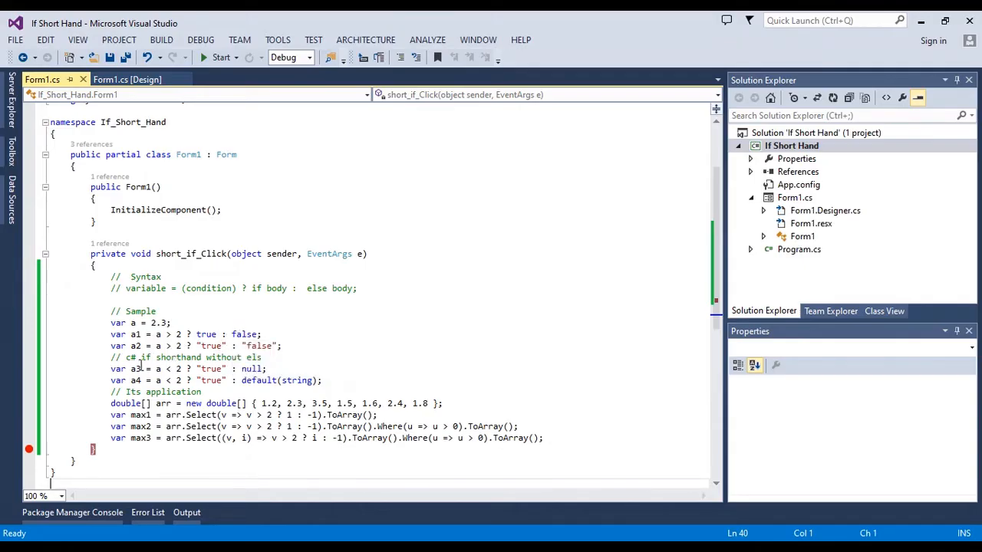
mouse_move(188, 333)
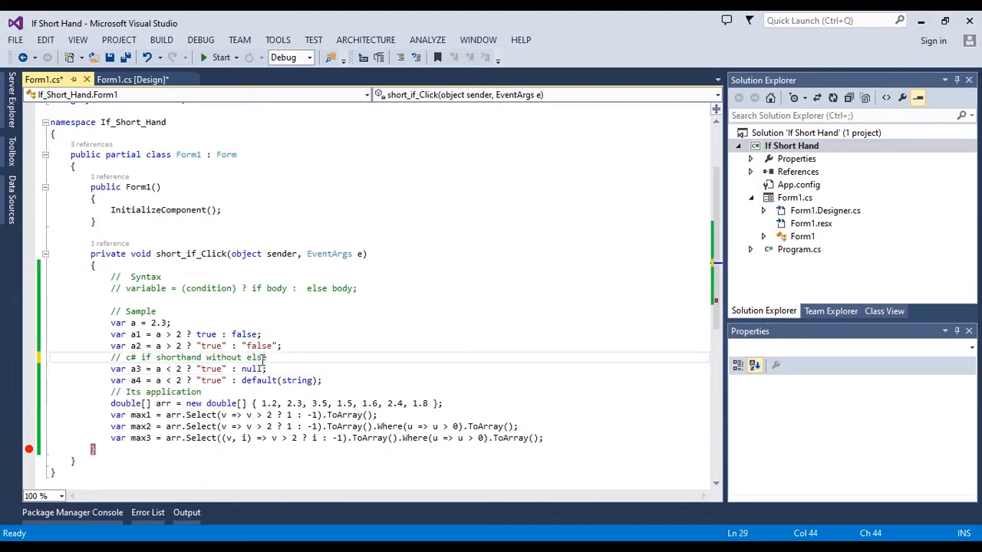
- Save Form1.cs with the comment corrected to 'c# if shorthand without else'
key(ctrl+s)
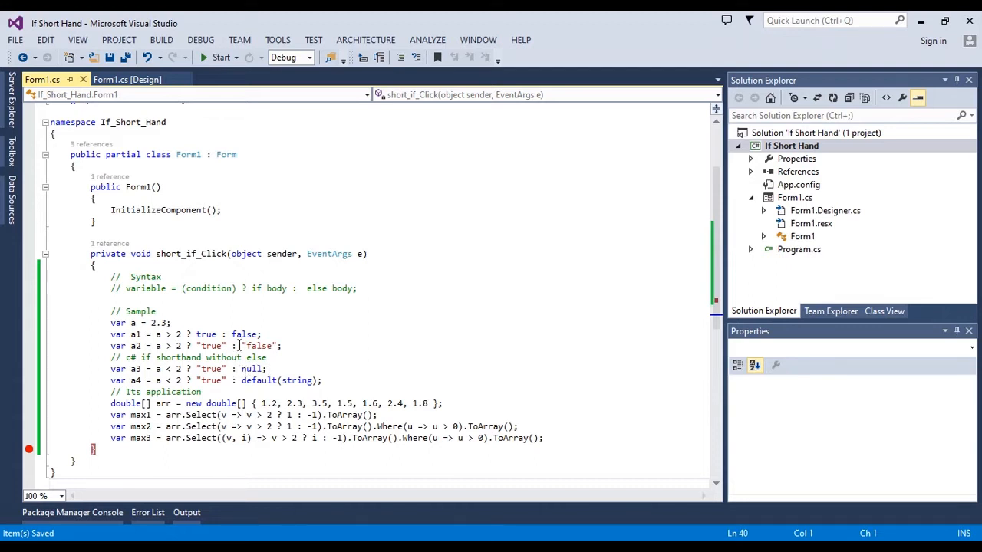
mouse_move(302, 310)
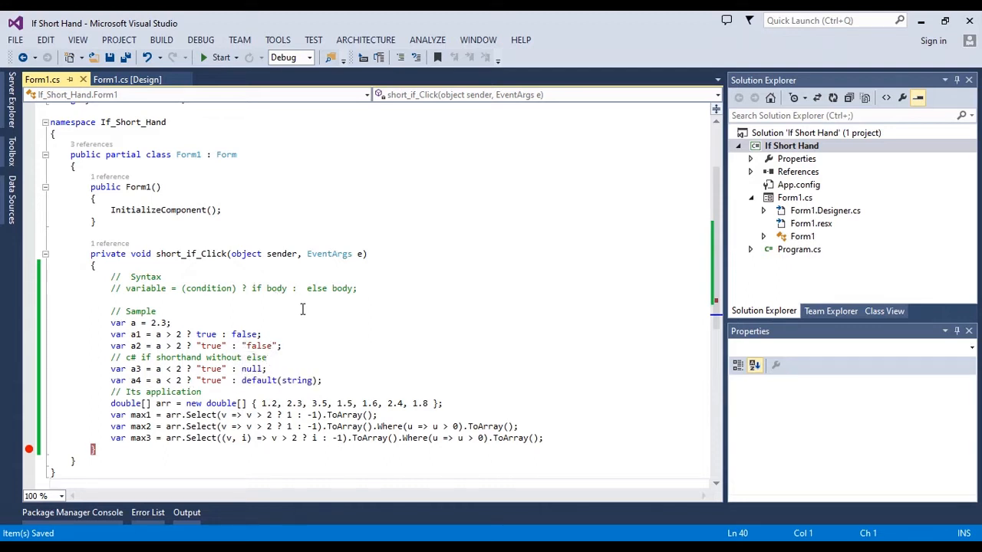
mouse_move(264, 384)
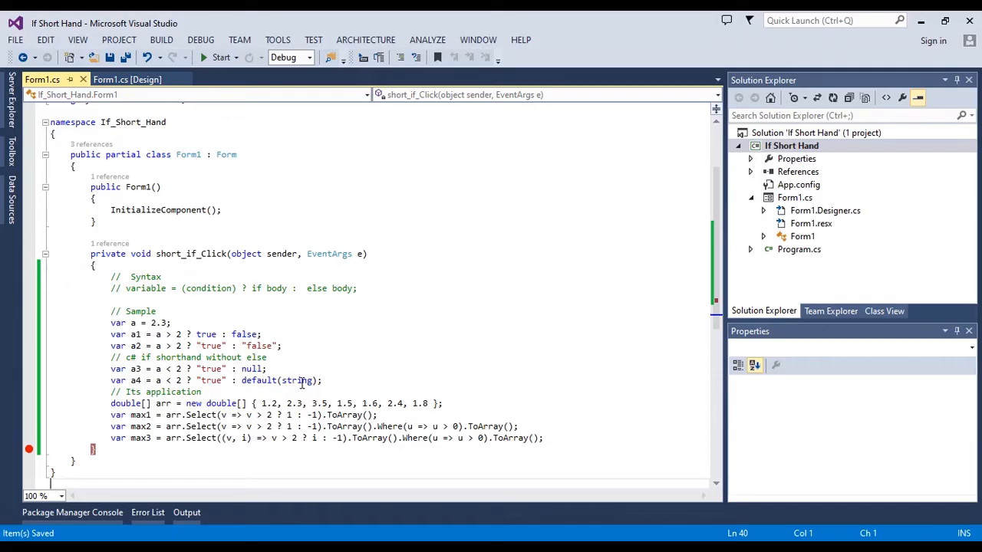
mouse_move(297, 381)
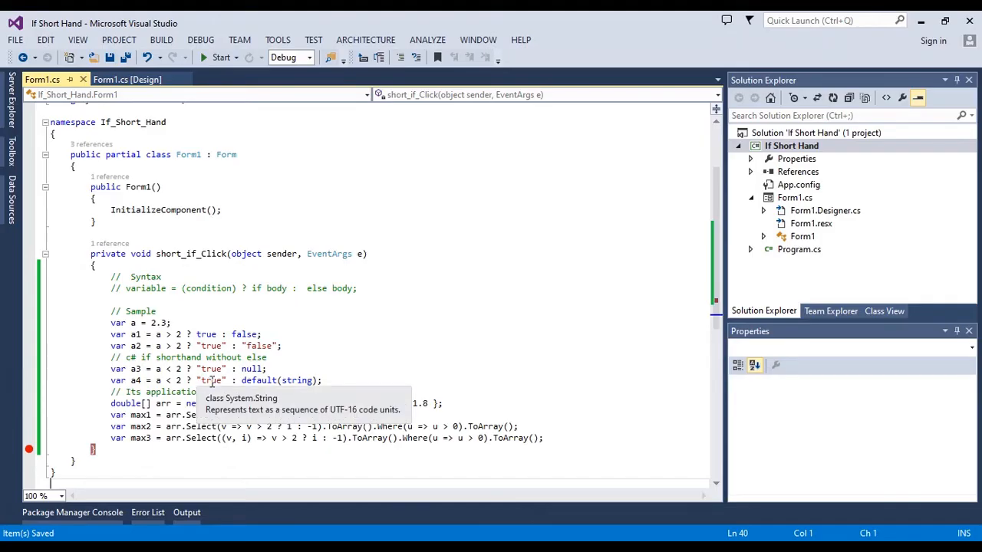
mouse_move(178, 391)
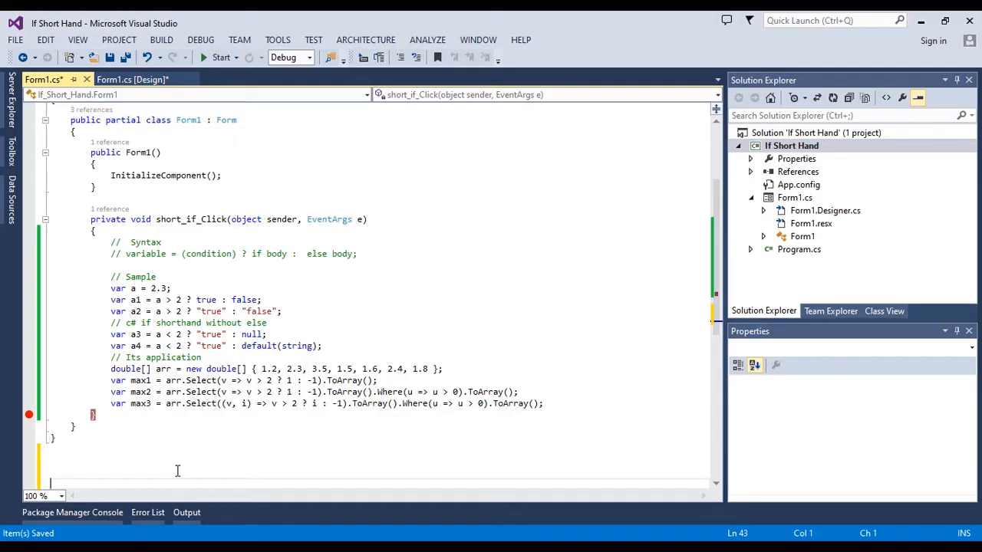
- Scroll down to the click handler where the max3 Select/Where line goes
scroll(down, 3)
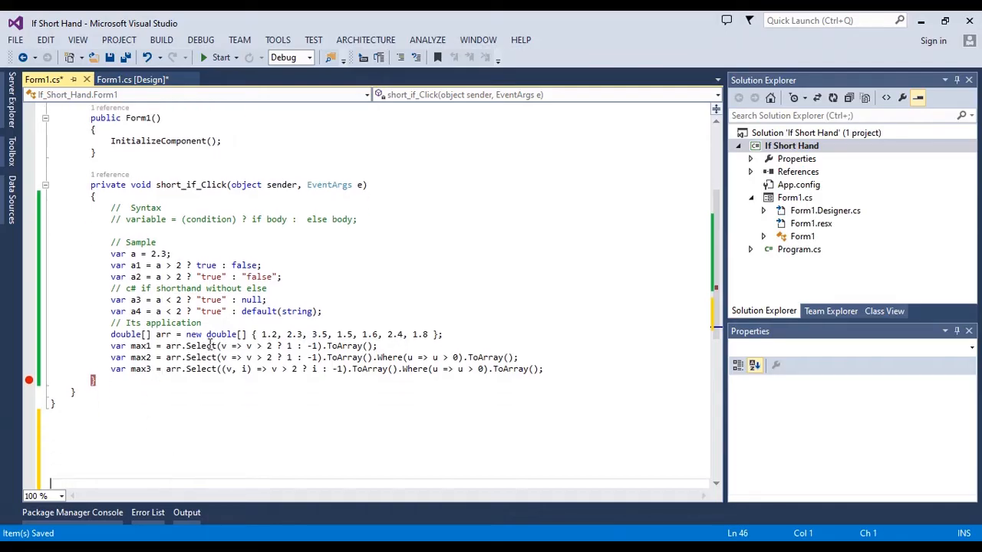
mouse_move(285, 328)
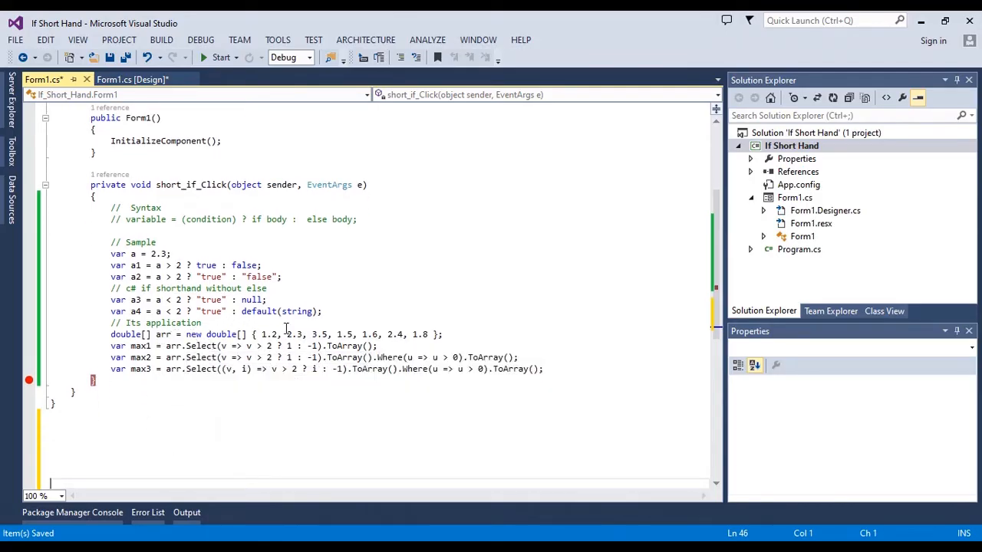
mouse_move(123, 335)
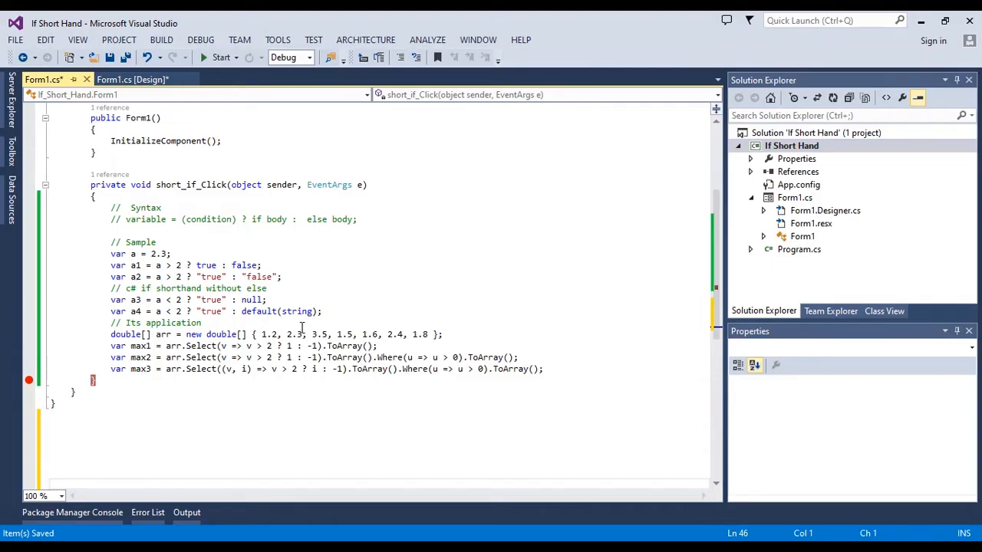
mouse_move(375, 335)
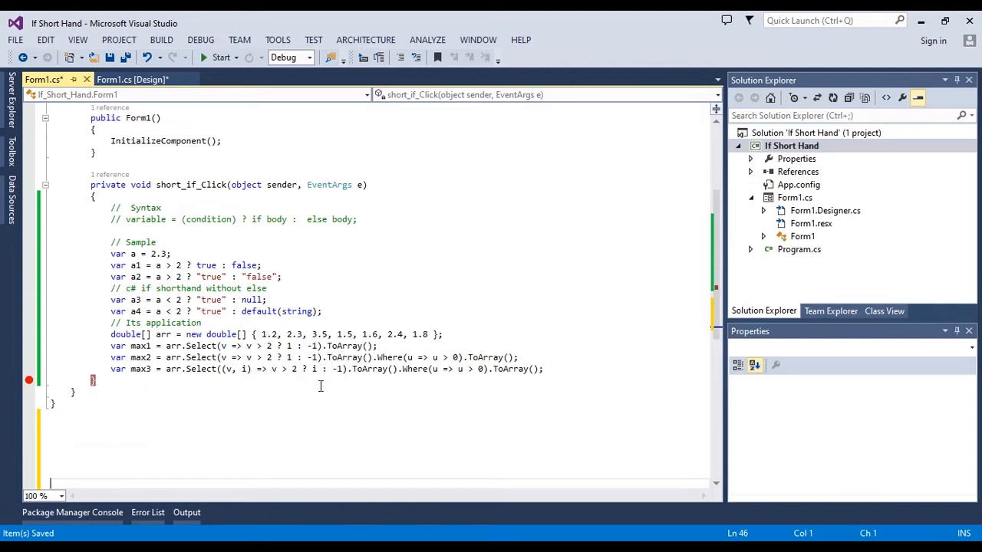
mouse_move(181, 349)
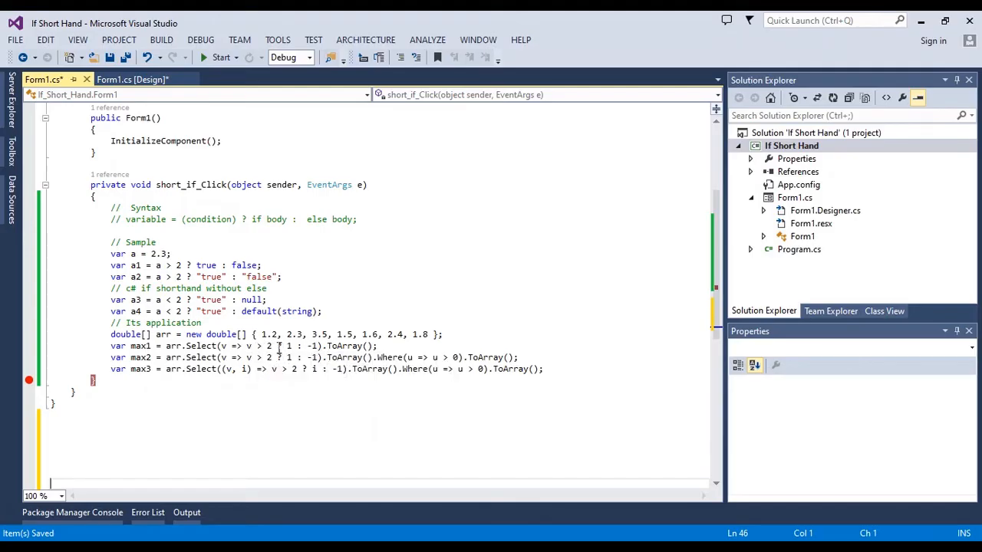
mouse_move(264, 350)
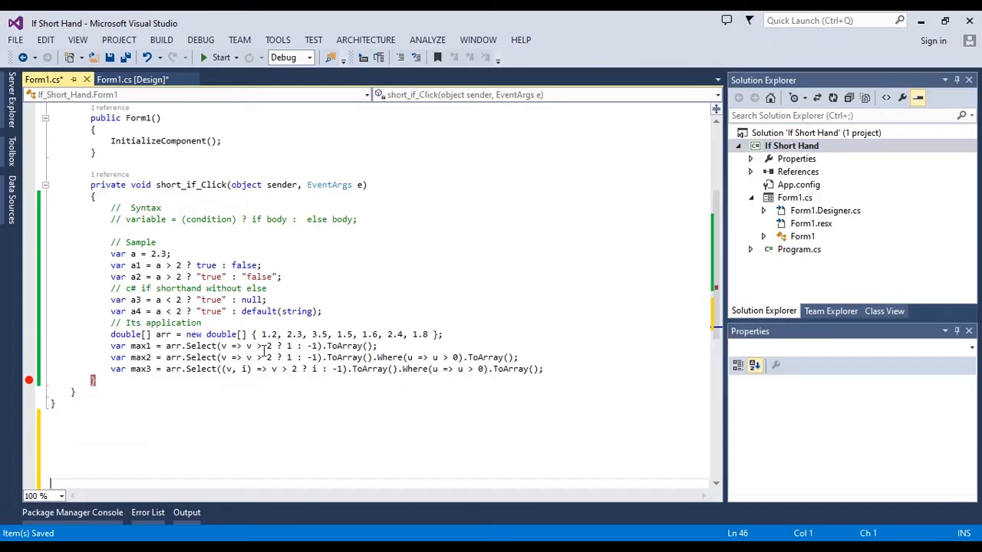
mouse_move(255, 356)
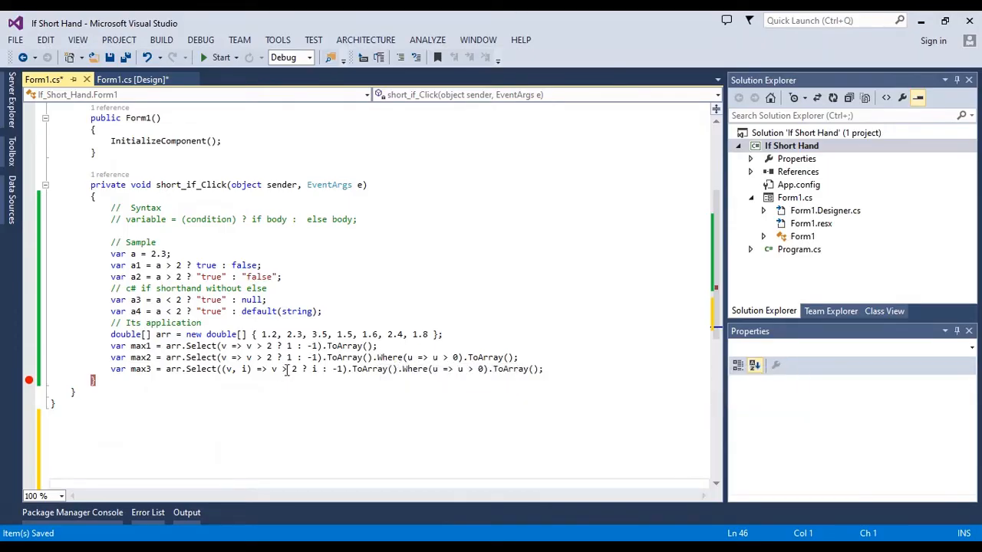
mouse_move(278, 375)
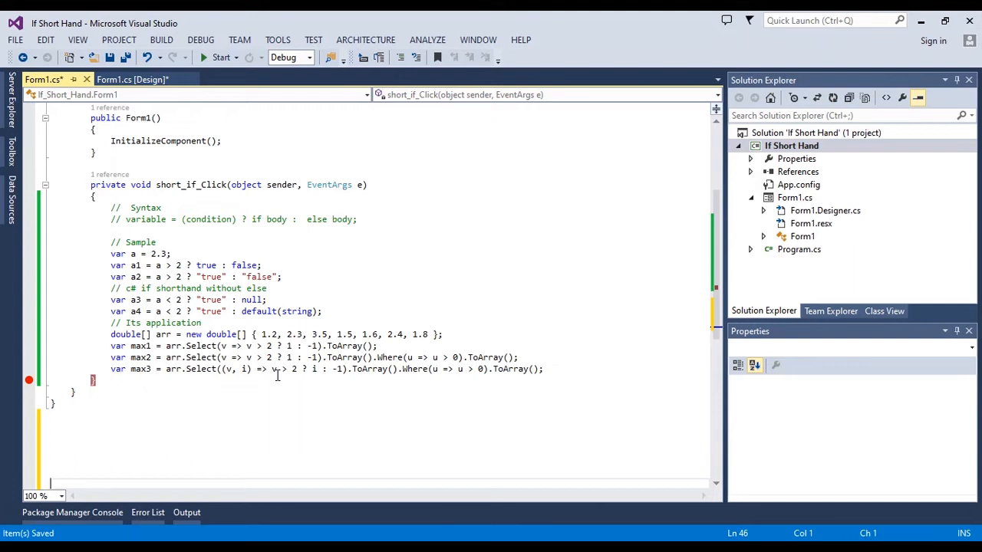
mouse_move(249, 382)
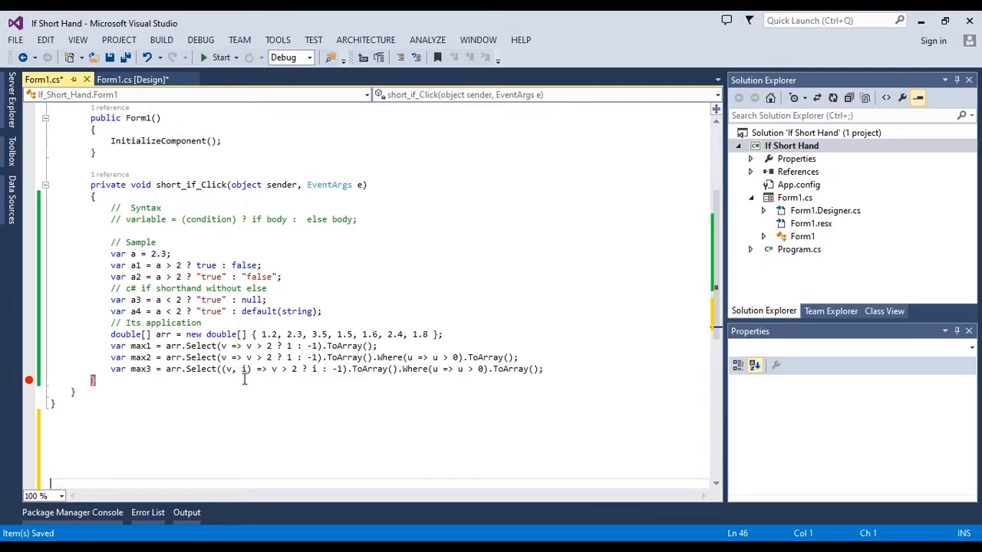
mouse_move(243, 407)
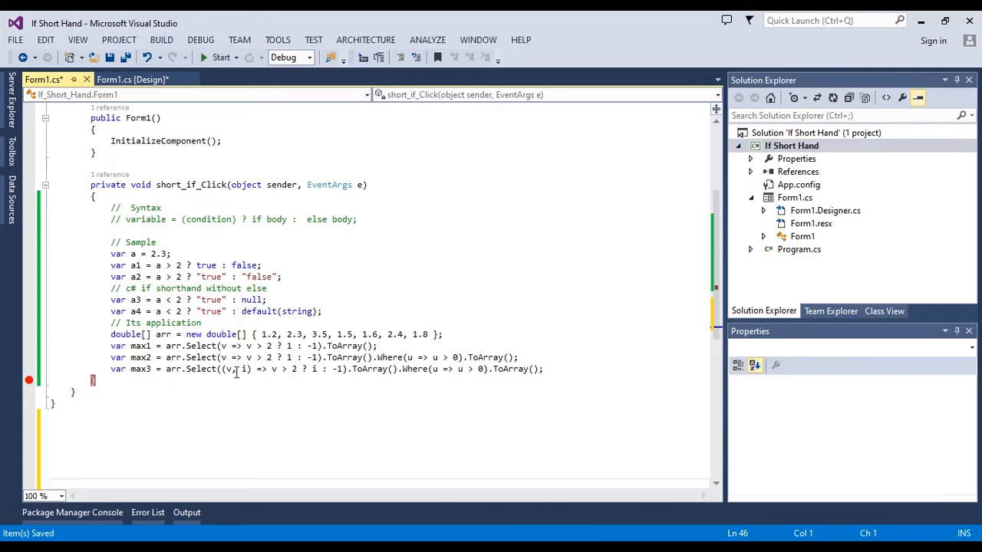
mouse_move(244, 369)
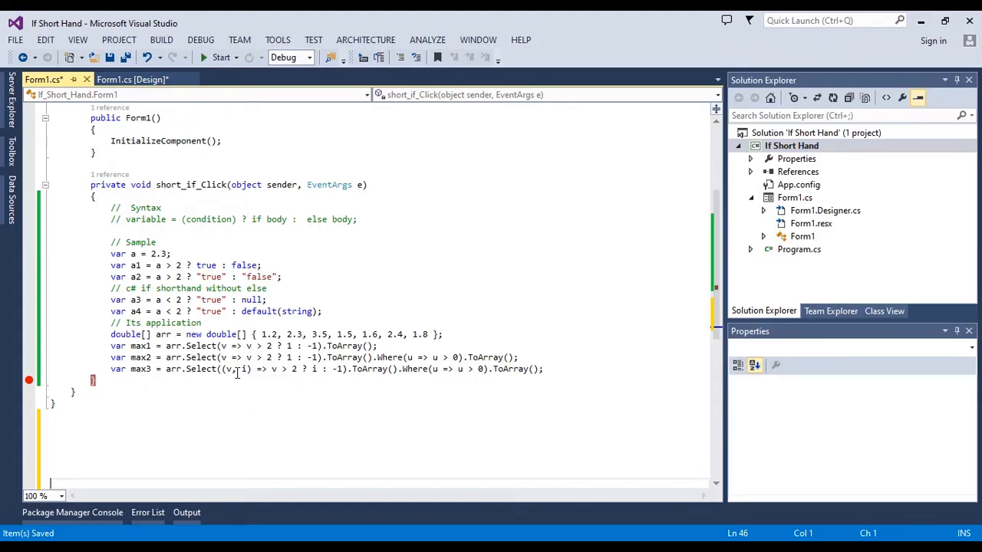
mouse_move(227, 369)
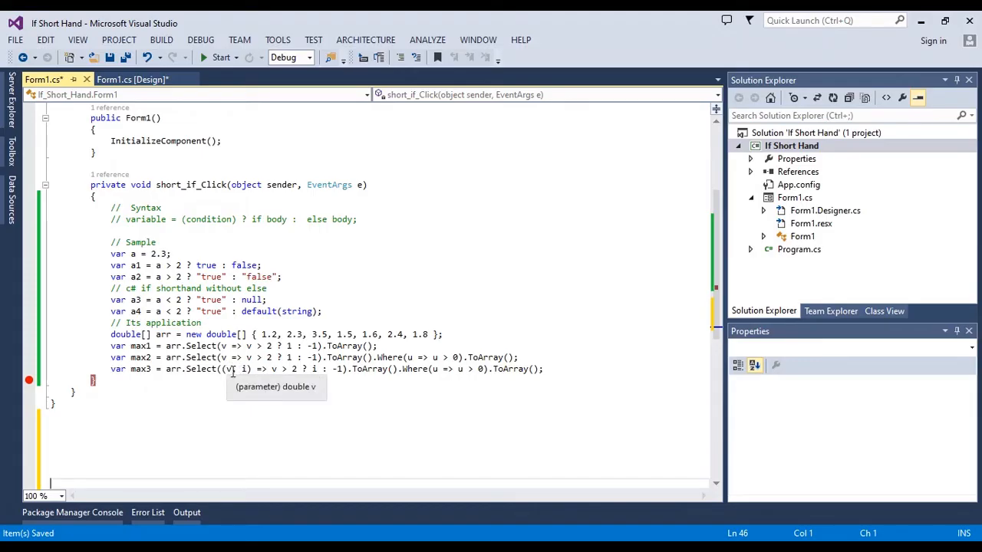
mouse_move(238, 369)
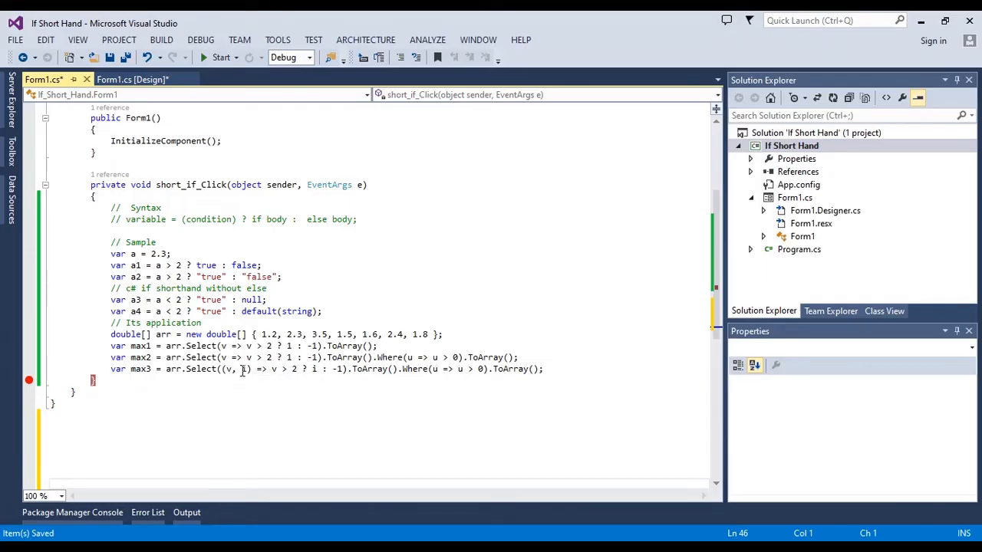
mouse_move(244, 369)
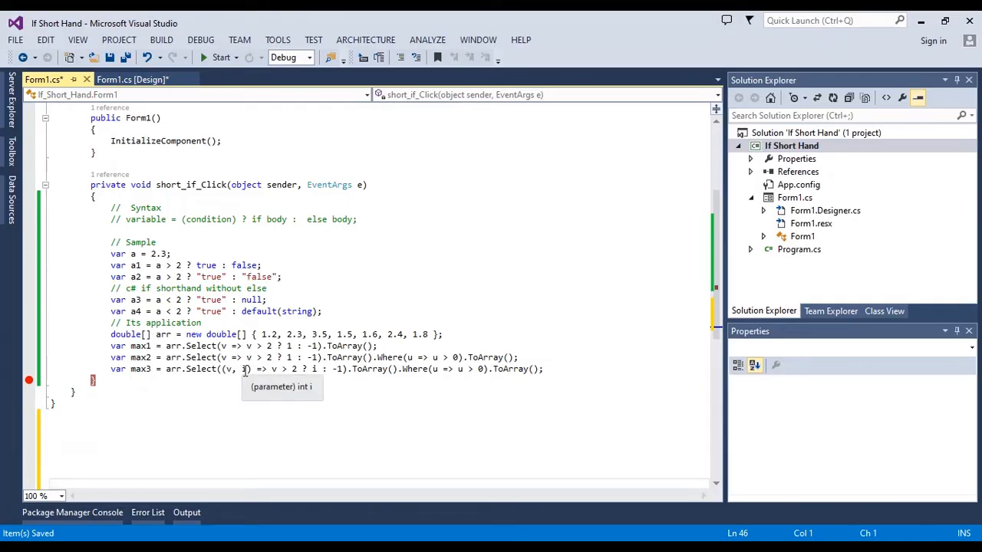
mouse_move(229, 368)
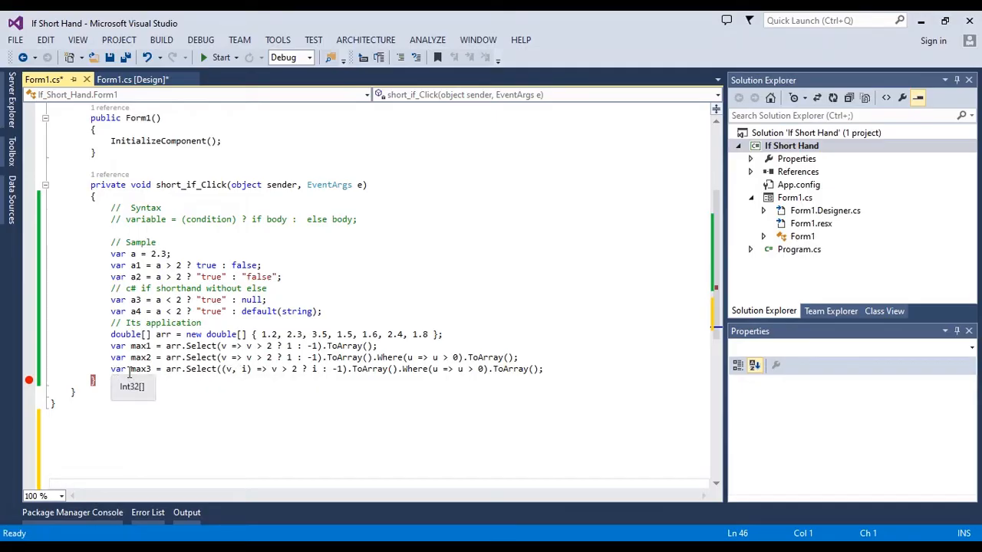
mouse_move(175, 368)
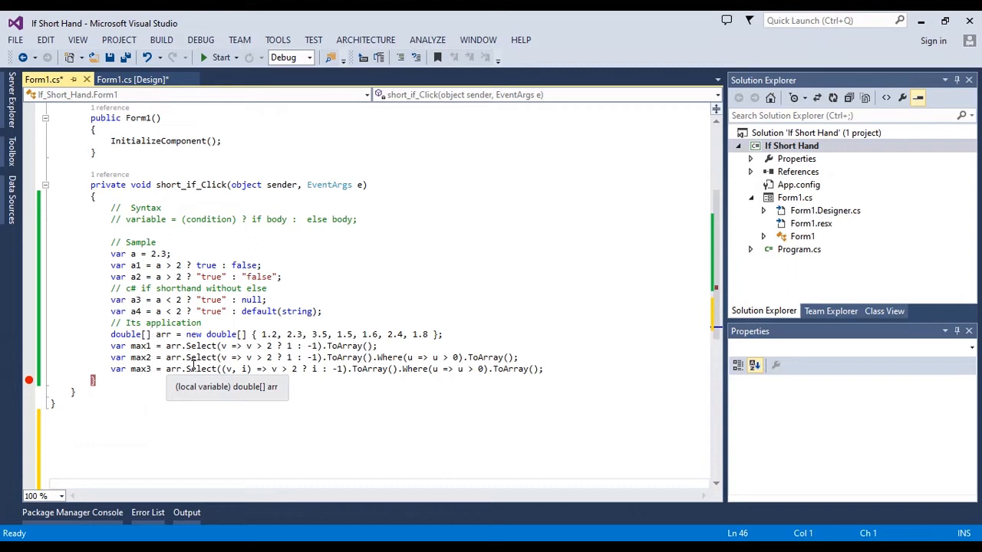
mouse_move(295, 396)
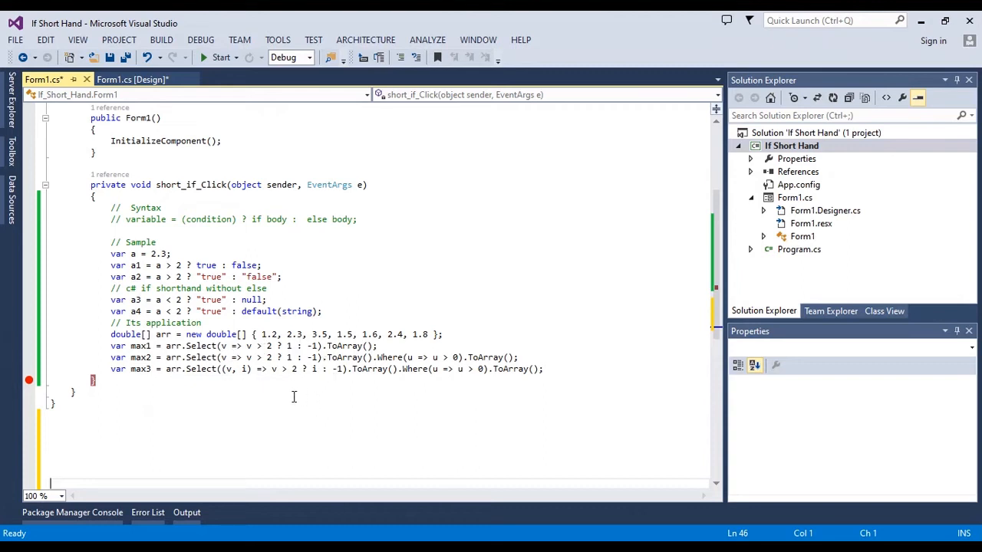
mouse_move(315, 369)
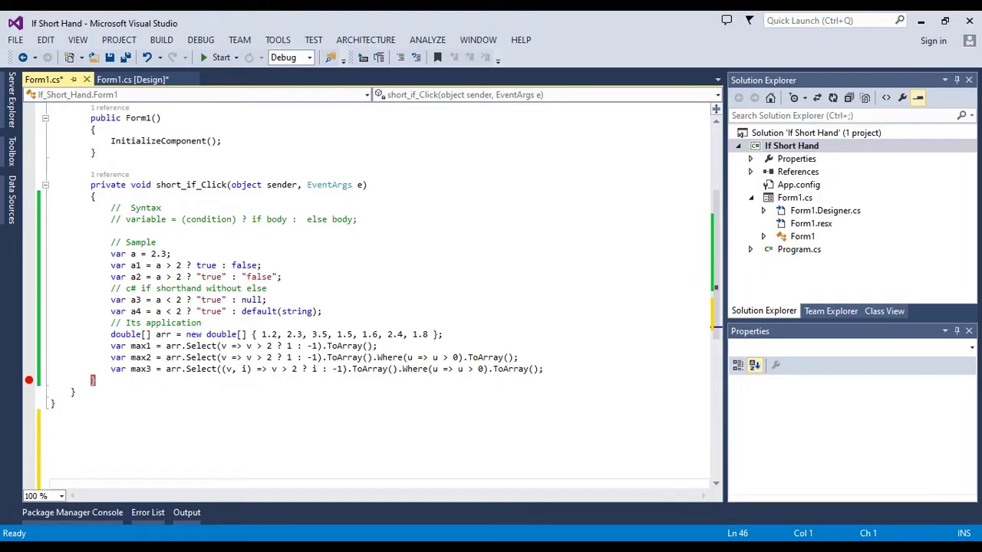
- Save Form1.cs including the max3 line collecting positive indexes of values above 2
key(ctrl+s)
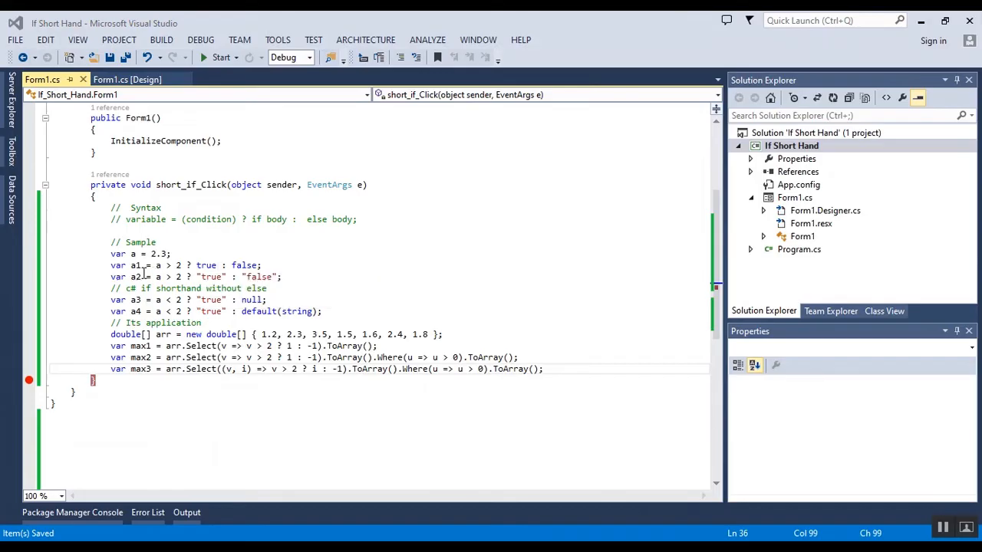
mouse_move(495, 368)
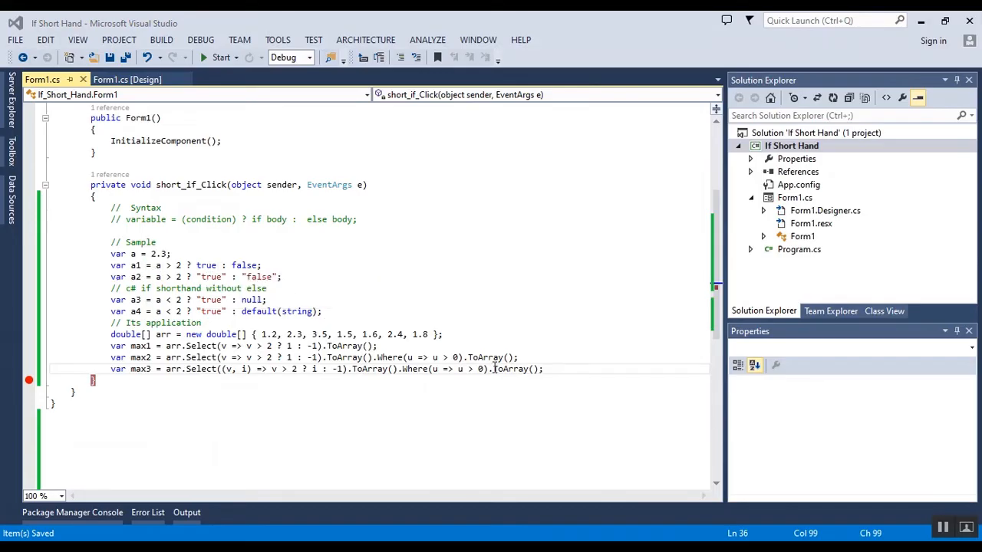
mouse_move(564, 369)
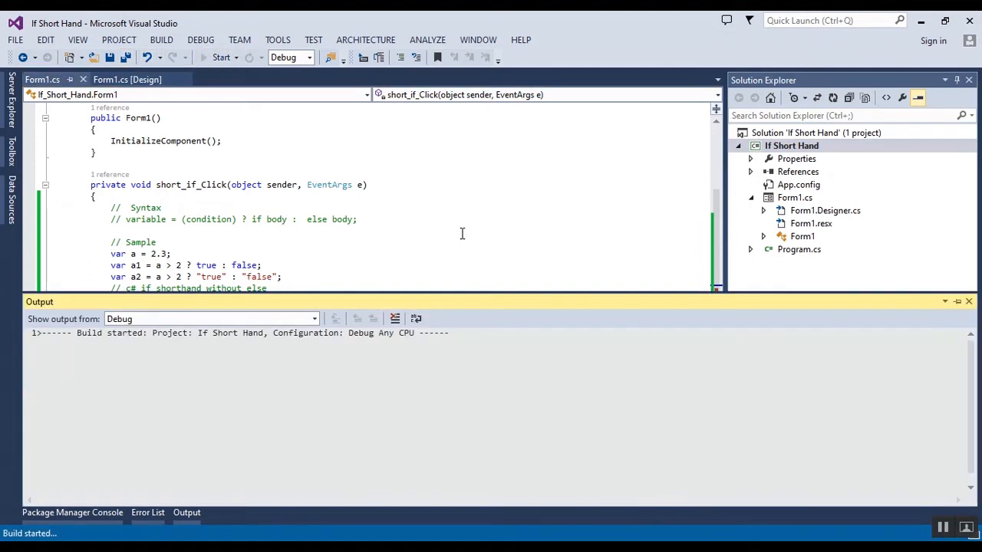
- Start the app and hit Test Short If so the debugger breaks after the max4 line
click(221, 58)
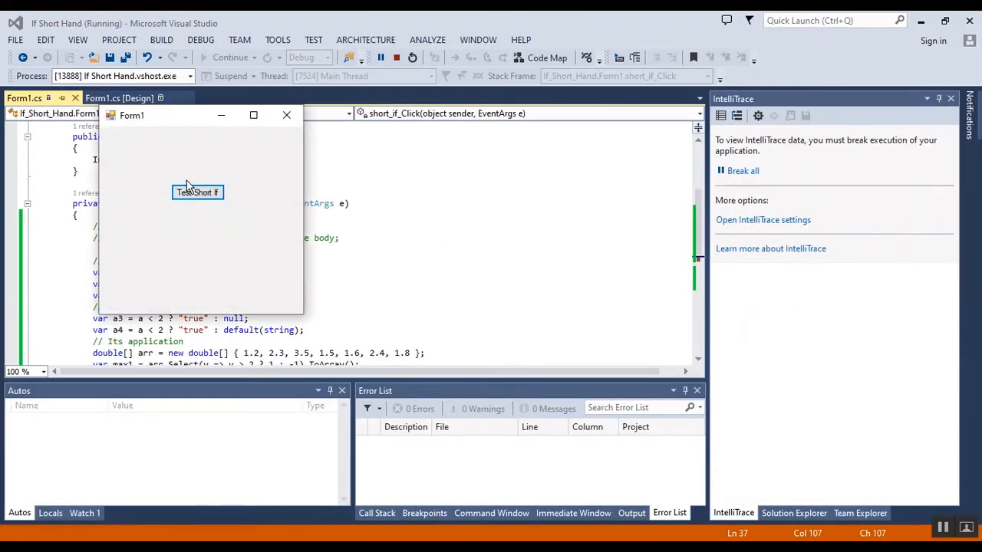
click(197, 192)
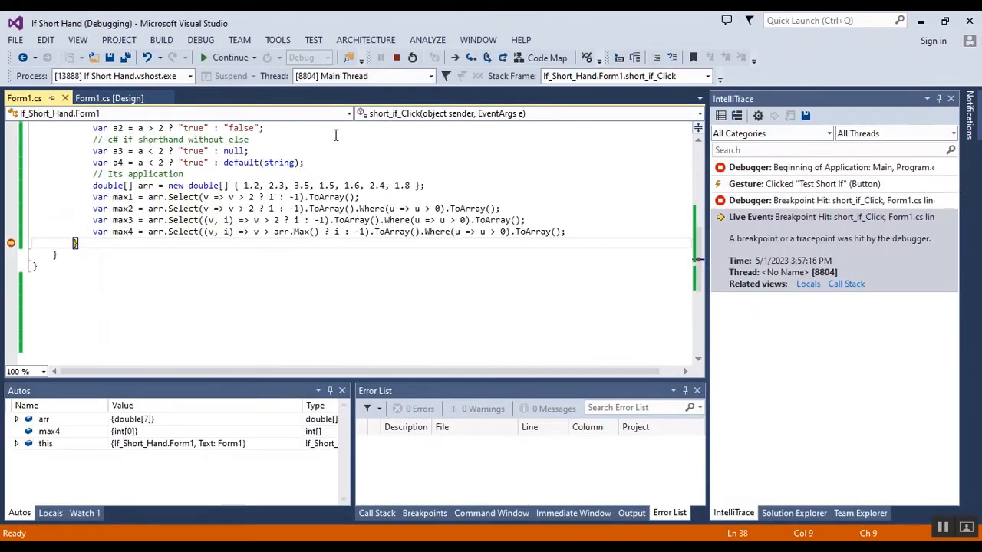
scroll(up, 3)
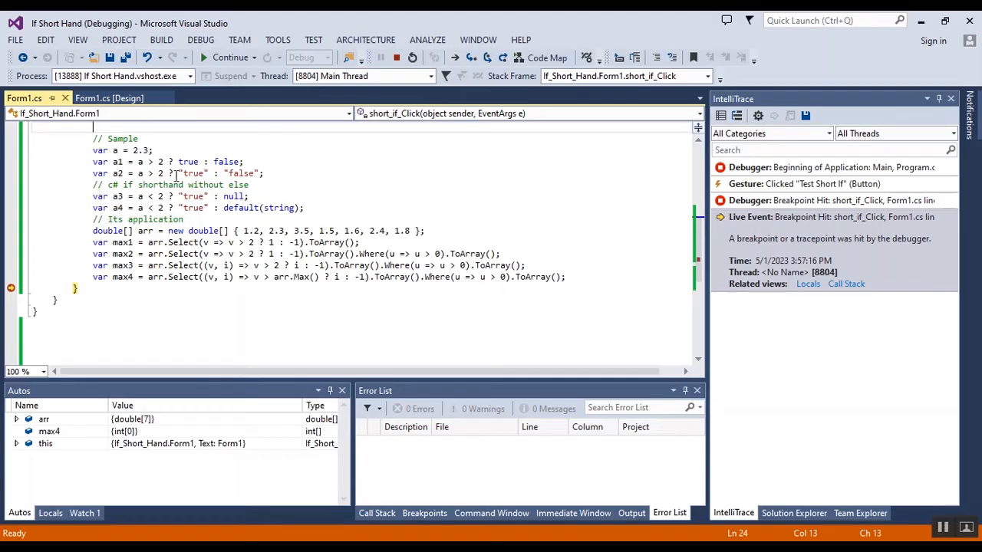
mouse_move(114, 209)
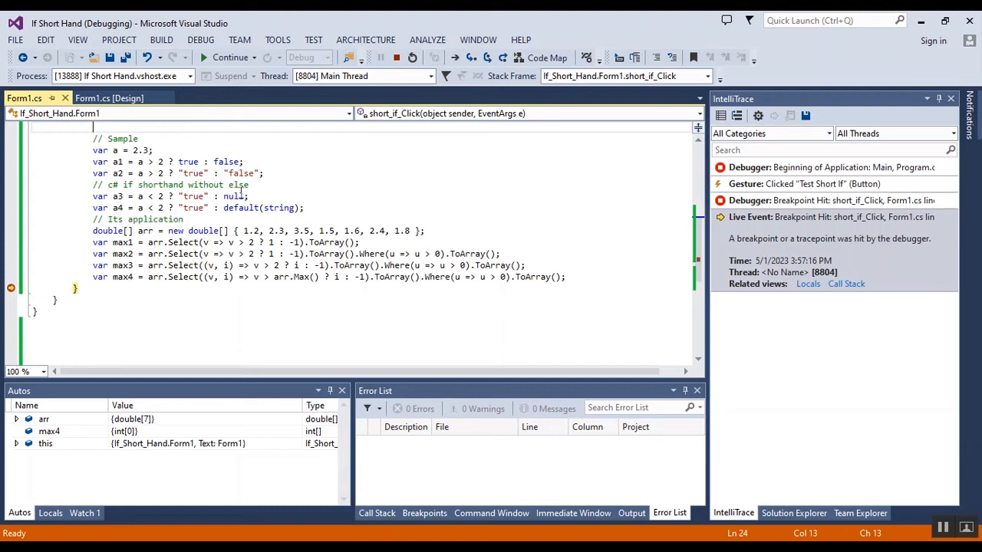
mouse_move(123, 242)
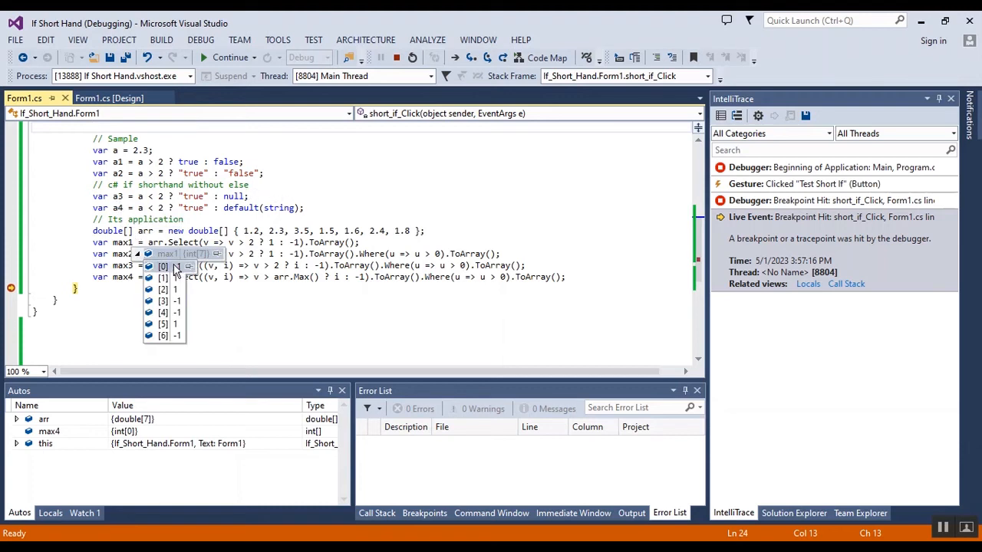
mouse_move(181, 313)
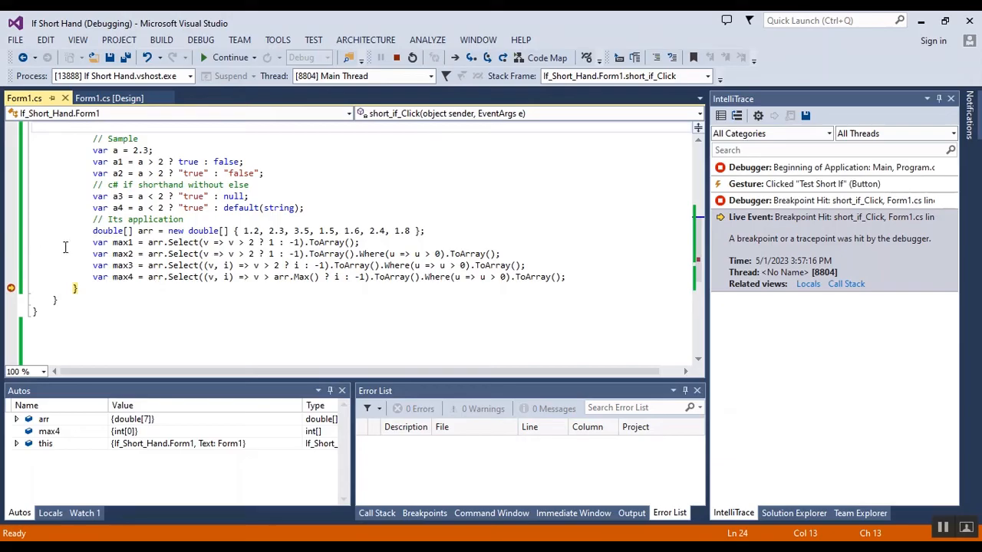
mouse_move(123, 264)
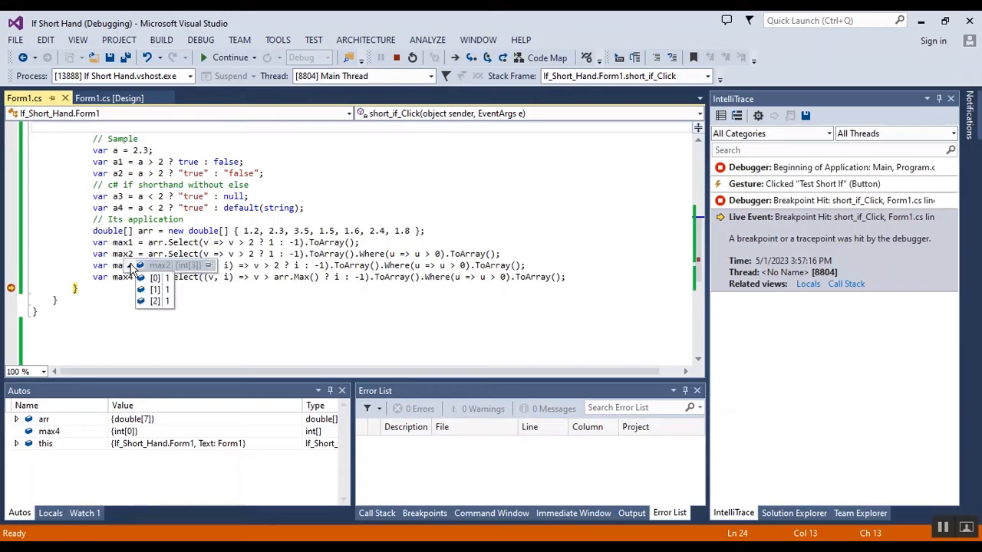
mouse_move(153, 288)
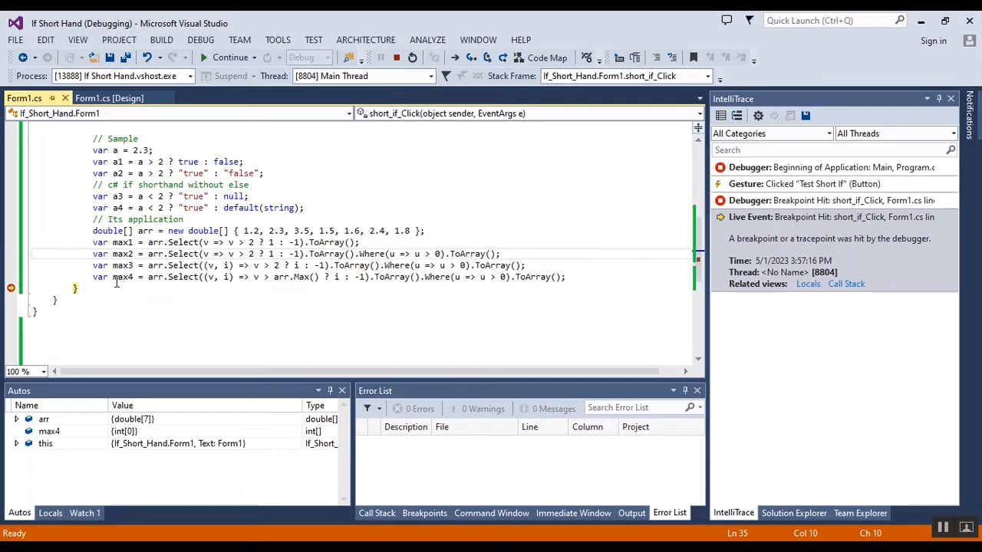
mouse_move(201, 261)
text(==)
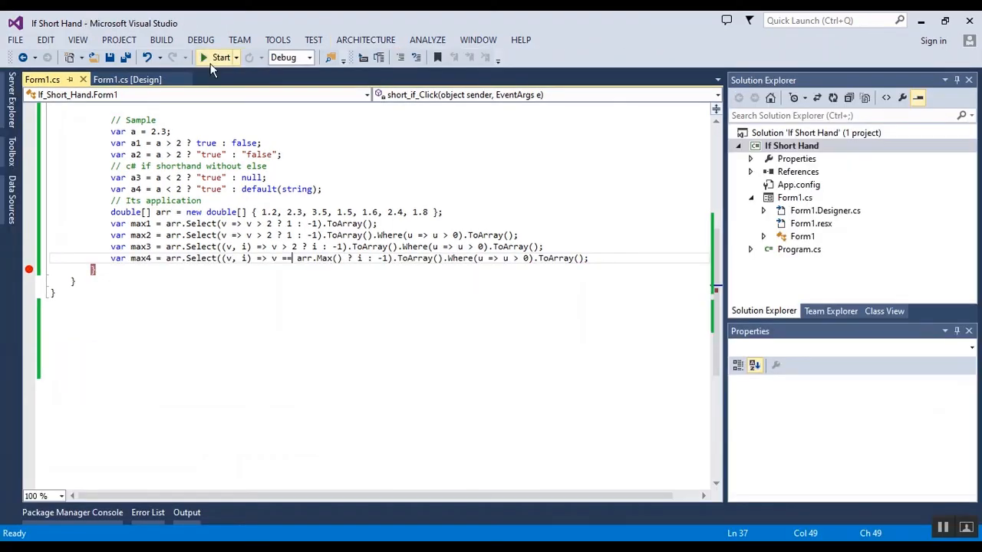
- Relaunch in Debug and hit Test Short If to break with max4 yielding one element
click(220, 57)
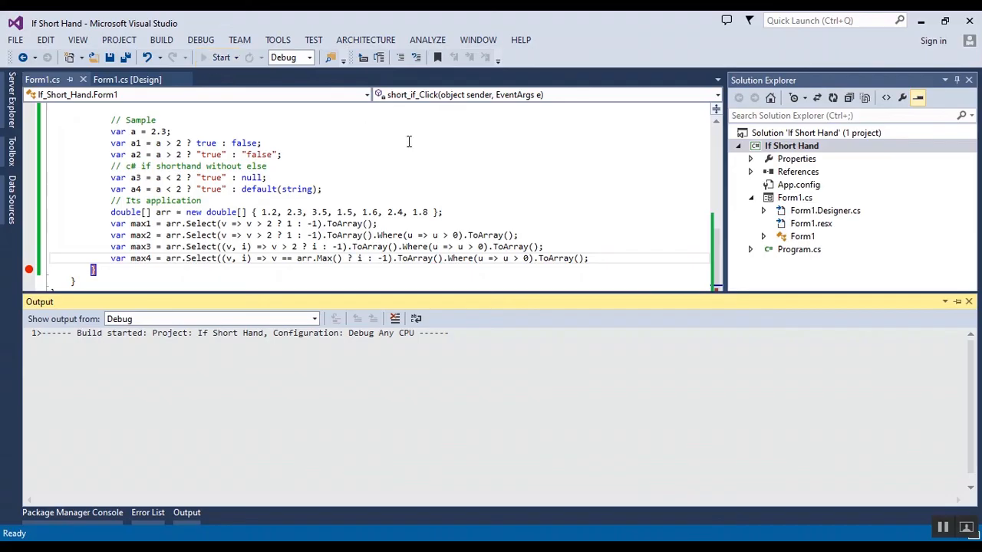
click(221, 57)
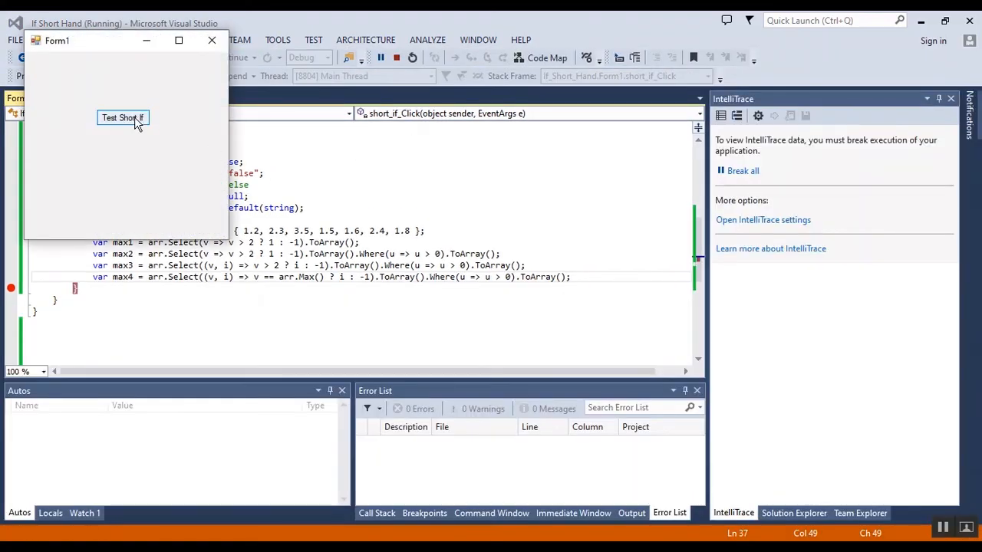
click(120, 116)
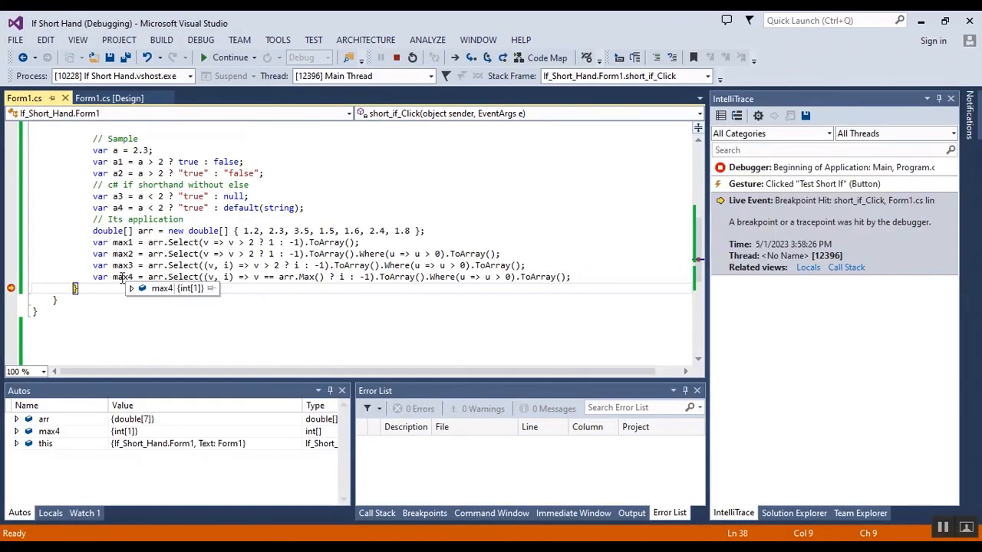
click(131, 289)
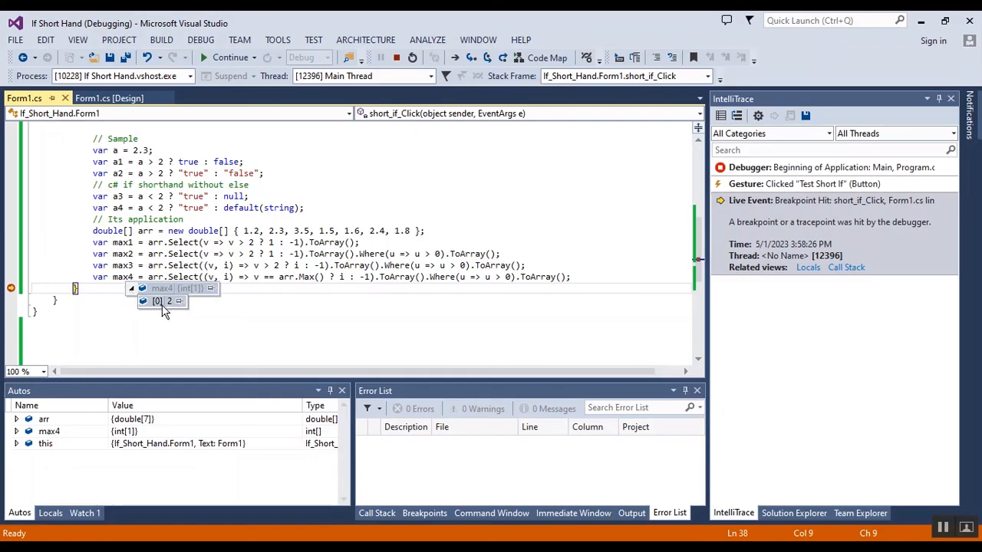
mouse_move(305, 230)
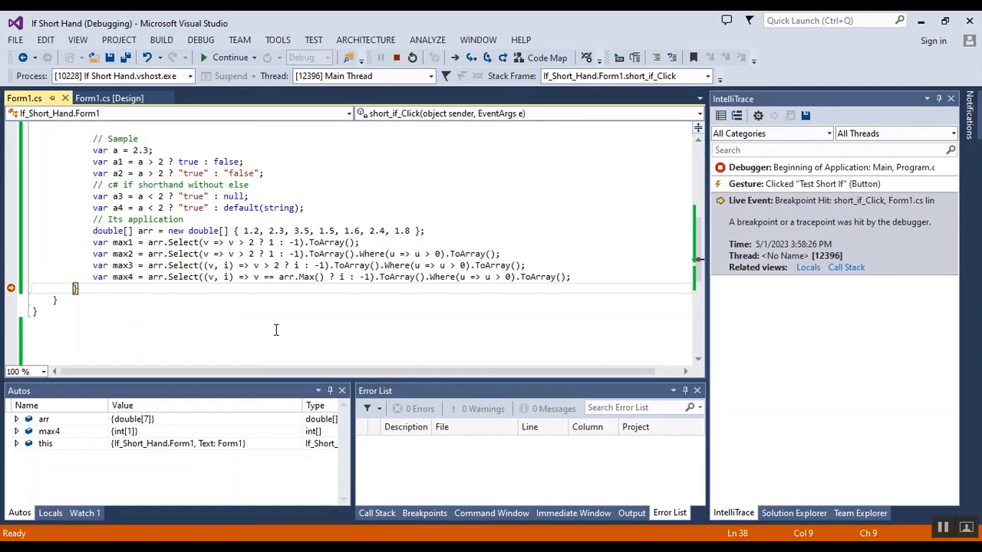
mouse_move(329, 217)
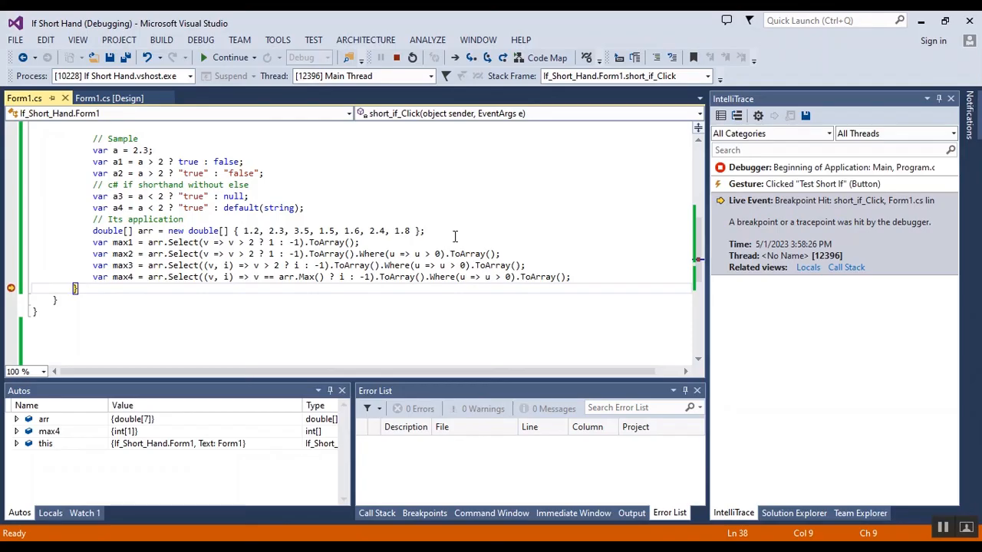
mouse_move(587, 396)
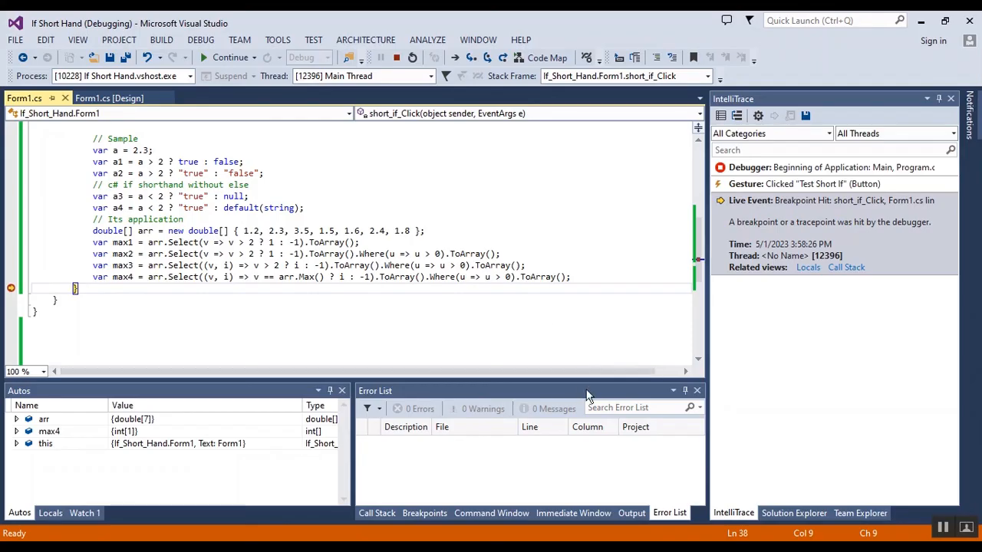